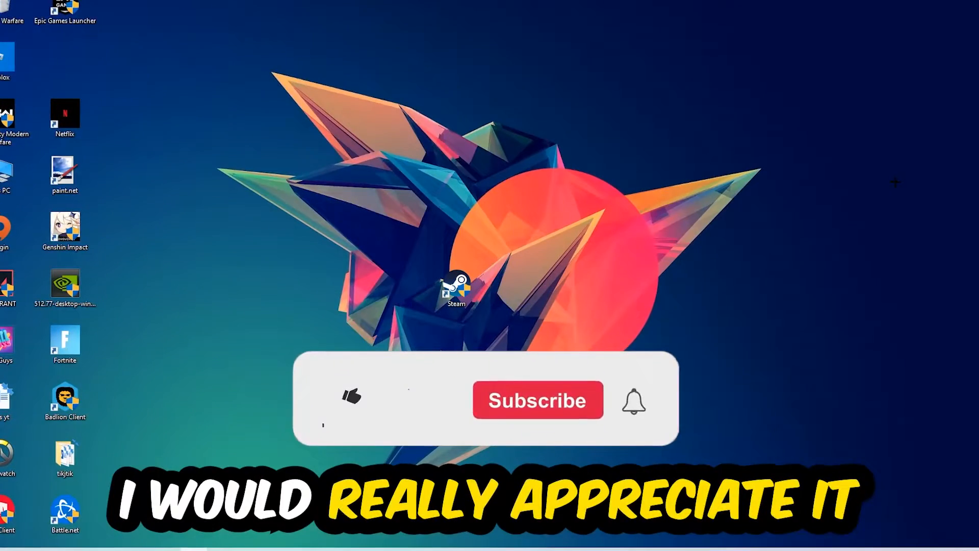
Sort Task Manager processes by CPU usage, then open Windows Settings from Start
{"action": "left_click", "coordinate": [350, 400]}
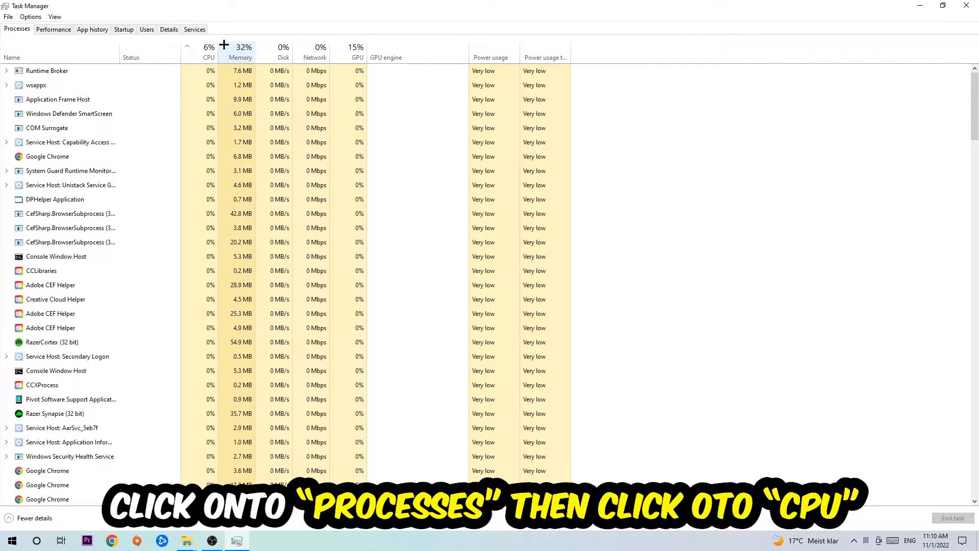
{"action": "left_click", "coordinate": [208, 51]}
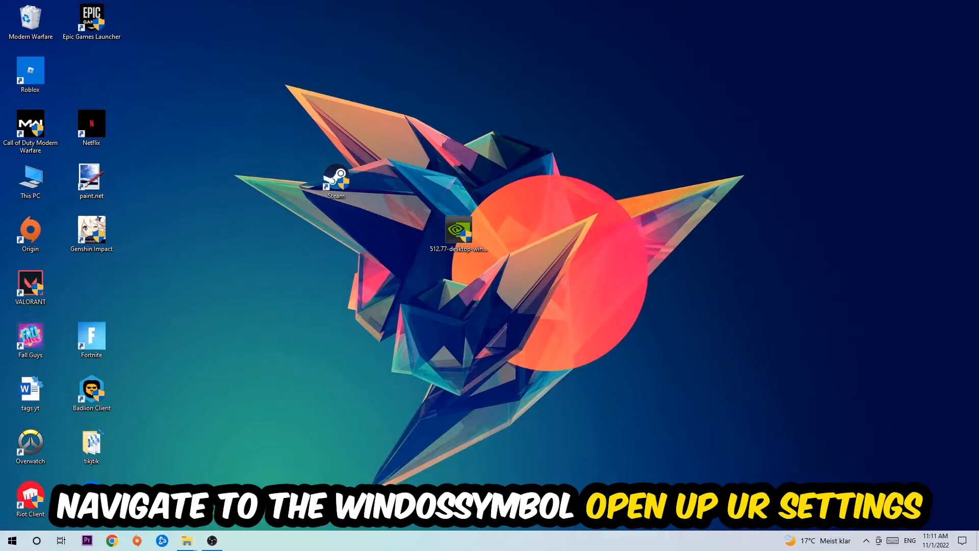
{"action": "left_click", "coordinate": [12, 540]}
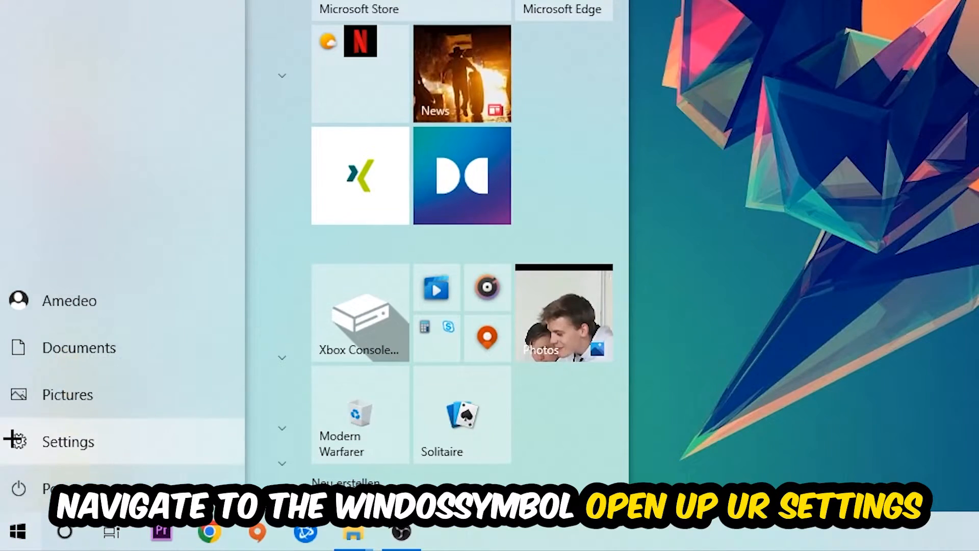
{"action": "left_click", "coordinate": [67, 440]}
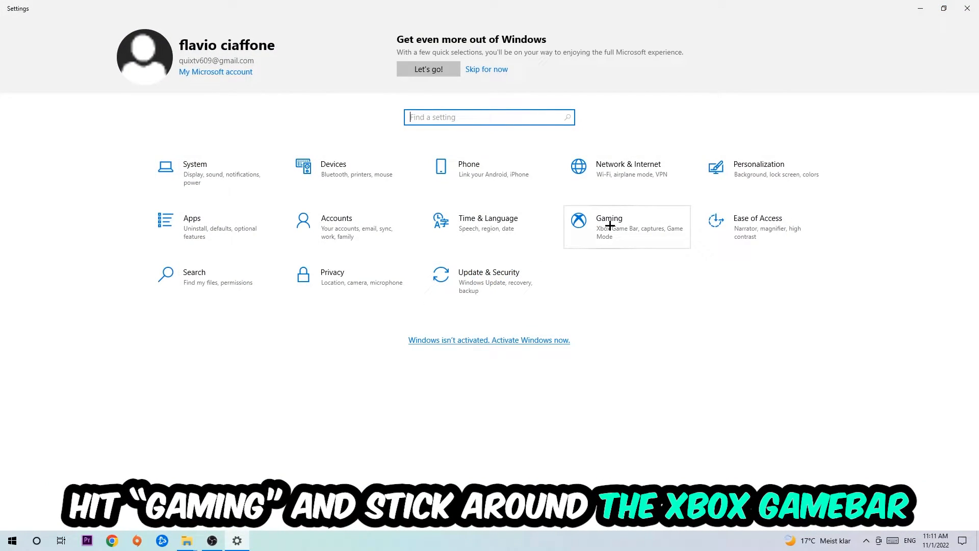
Open Gaming settings with Xbox Game Bar off, then move to the Captures page
{"action": "left_click", "coordinate": [609, 227]}
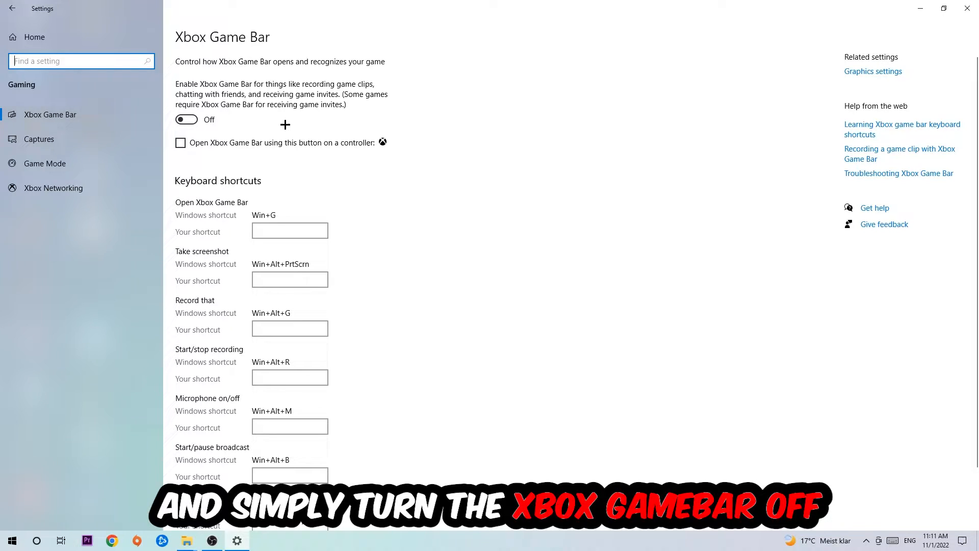
{"action": "mouse_move", "coordinate": [250, 124]}
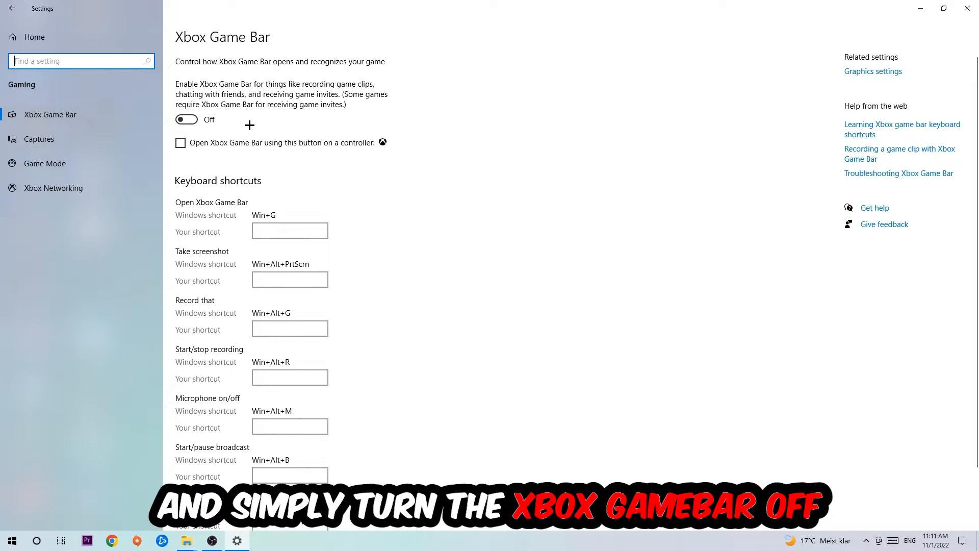
{"action": "left_click", "coordinate": [39, 138]}
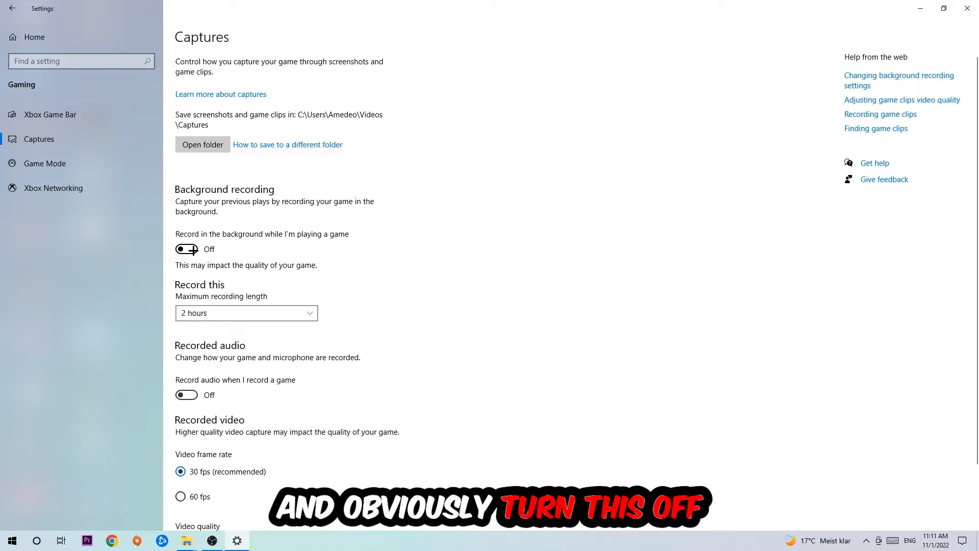
Open the Game Mode page and confirm Game Mode is switched on
{"action": "left_click", "coordinate": [44, 164]}
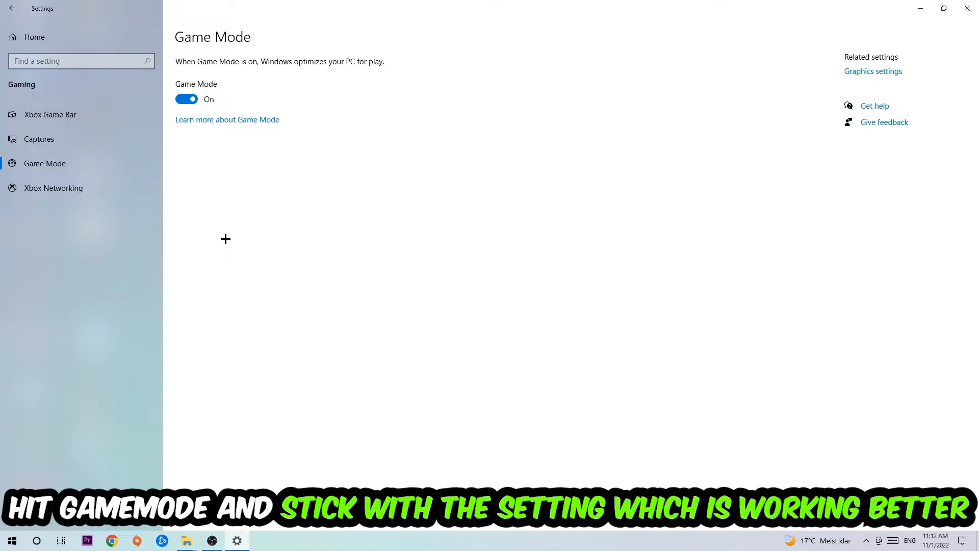
{"action": "mouse_move", "coordinate": [231, 190]}
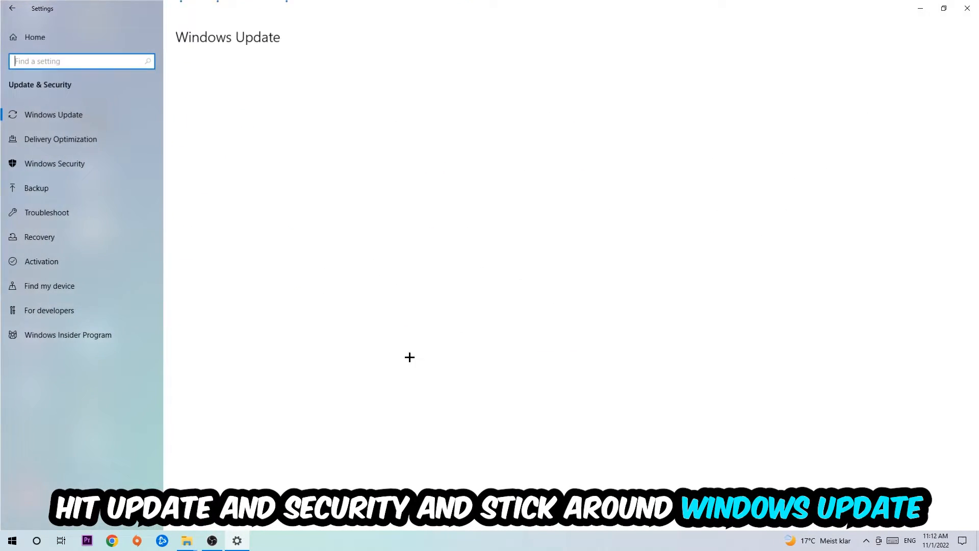
Check for available Windows updates on the Windows Update page
{"action": "left_click", "coordinate": [53, 114]}
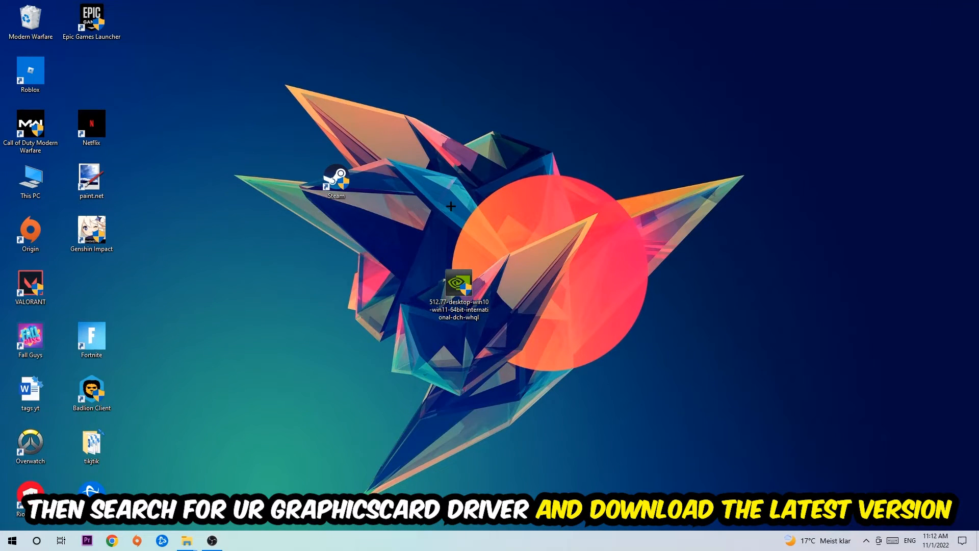
{"action": "mouse_move", "coordinate": [445, 192]}
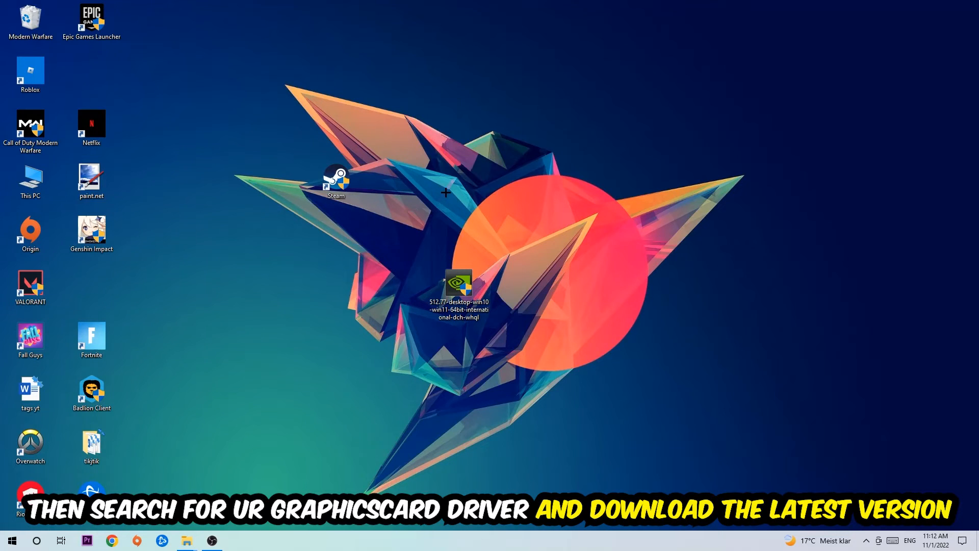
{"action": "mouse_move", "coordinate": [385, 181]}
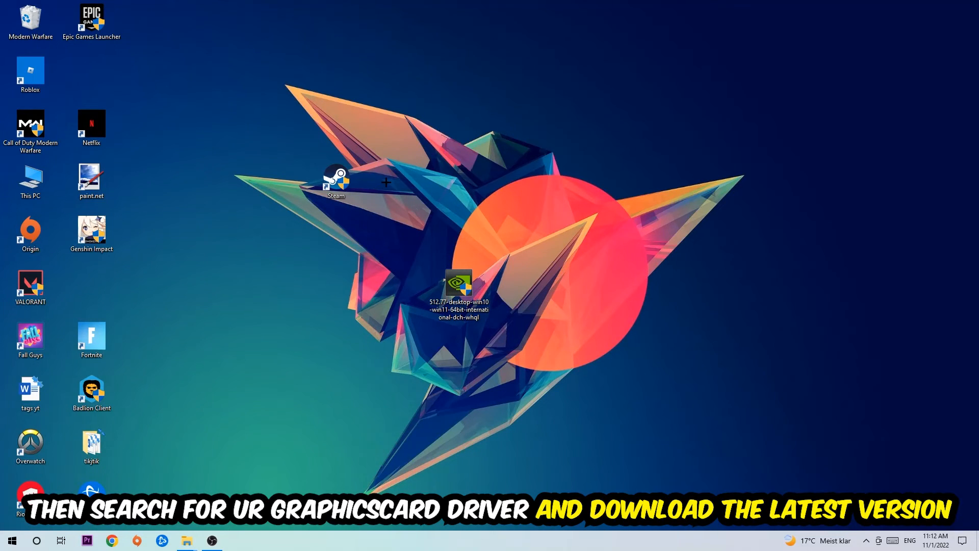